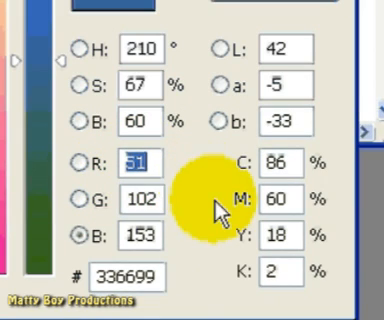
Highlight the title colour's red value and show the Swatches palette
{"action": "triple_click", "coordinate": [130, 276]}
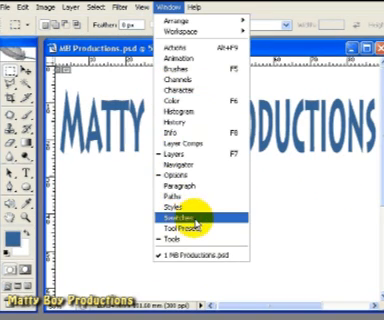
{"action": "left_click", "coordinate": [188, 209]}
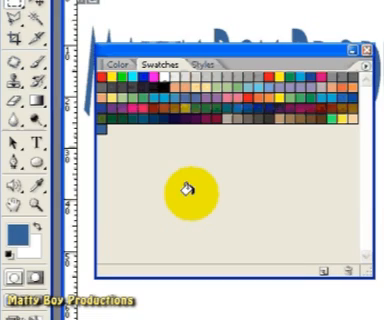
{"action": "mouse_move", "coordinate": [185, 191]}
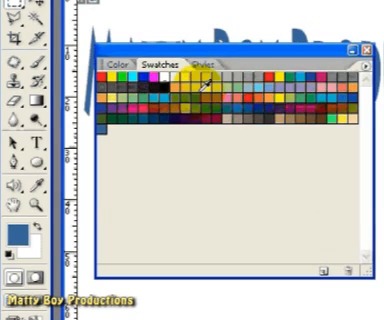
{"action": "mouse_move", "coordinate": [205, 90]}
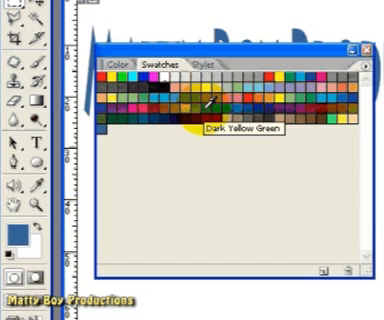
{"action": "mouse_move", "coordinate": [205, 108]}
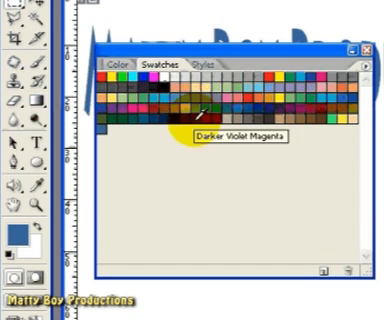
{"action": "mouse_move", "coordinate": [225, 160]}
{"action": "type", "text": "t"}
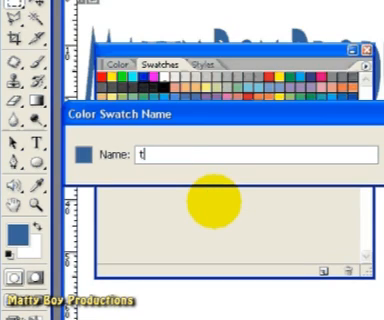
Save the current title blue as a new swatch named 'title1'
{"action": "type", "text": "itle1"}
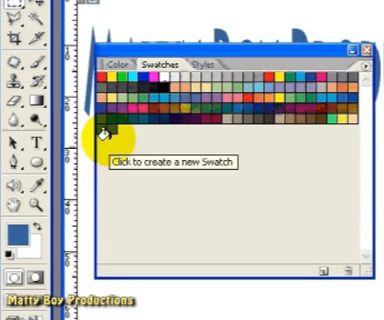
{"action": "left_click", "coordinate": [107, 133]}
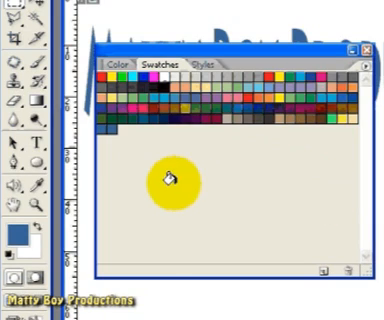
{"action": "mouse_move", "coordinate": [168, 178]}
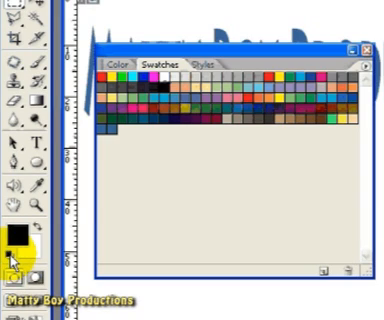
{"action": "mouse_move", "coordinate": [18, 276]}
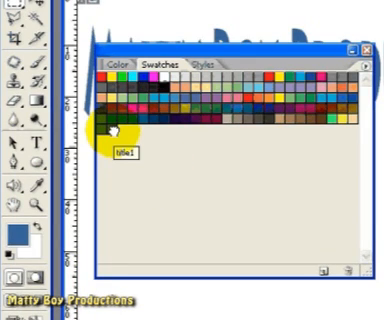
{"action": "mouse_move", "coordinate": [132, 178]}
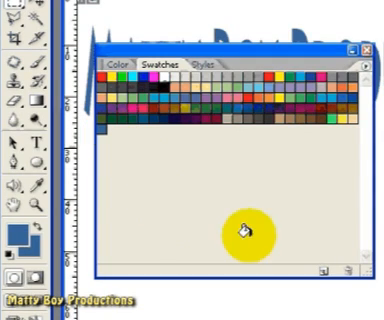
{"action": "mouse_move", "coordinate": [323, 272]}
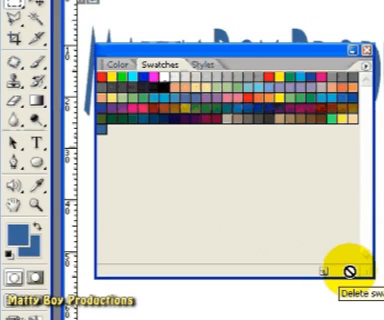
{"action": "mouse_move", "coordinate": [240, 203]}
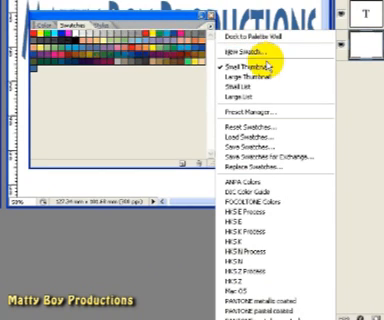
{"action": "mouse_move", "coordinate": [260, 76]}
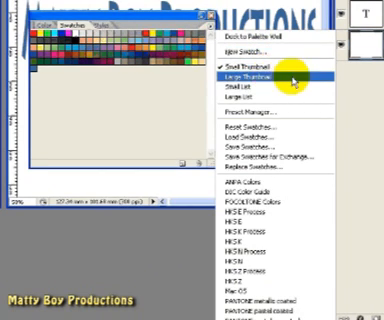